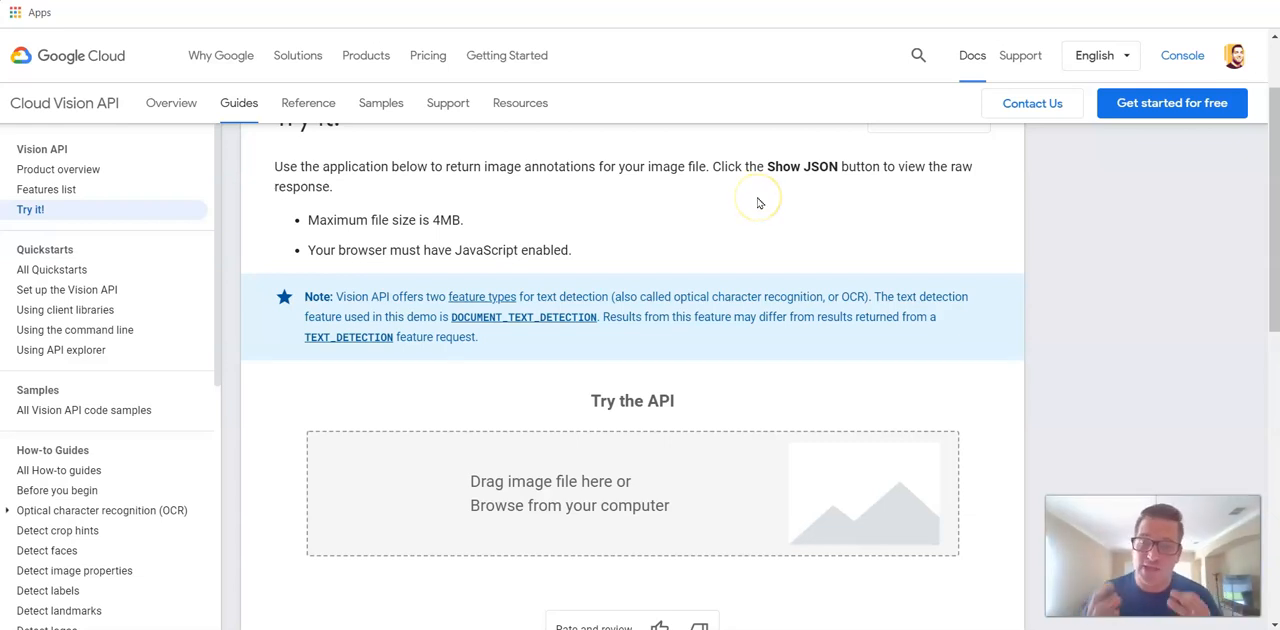
mouse_move(758, 197)
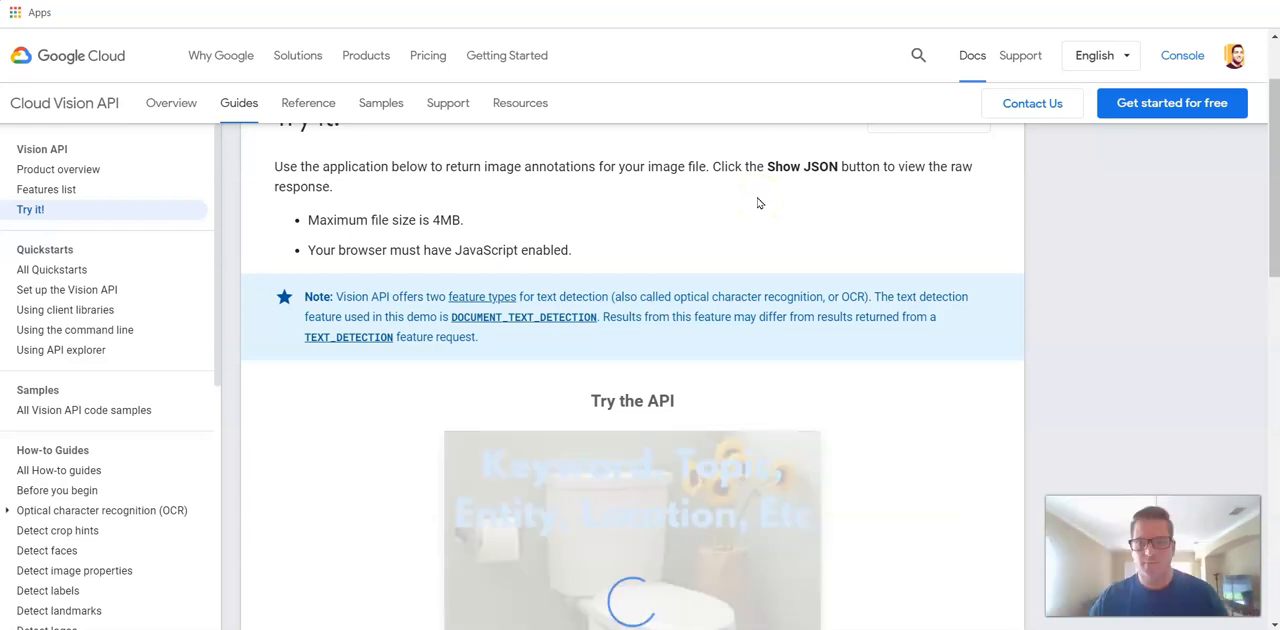
Scroll down to Example.jpg's detected labels, such as Bathroom, Plumbing and Tile
scroll("down", 3)
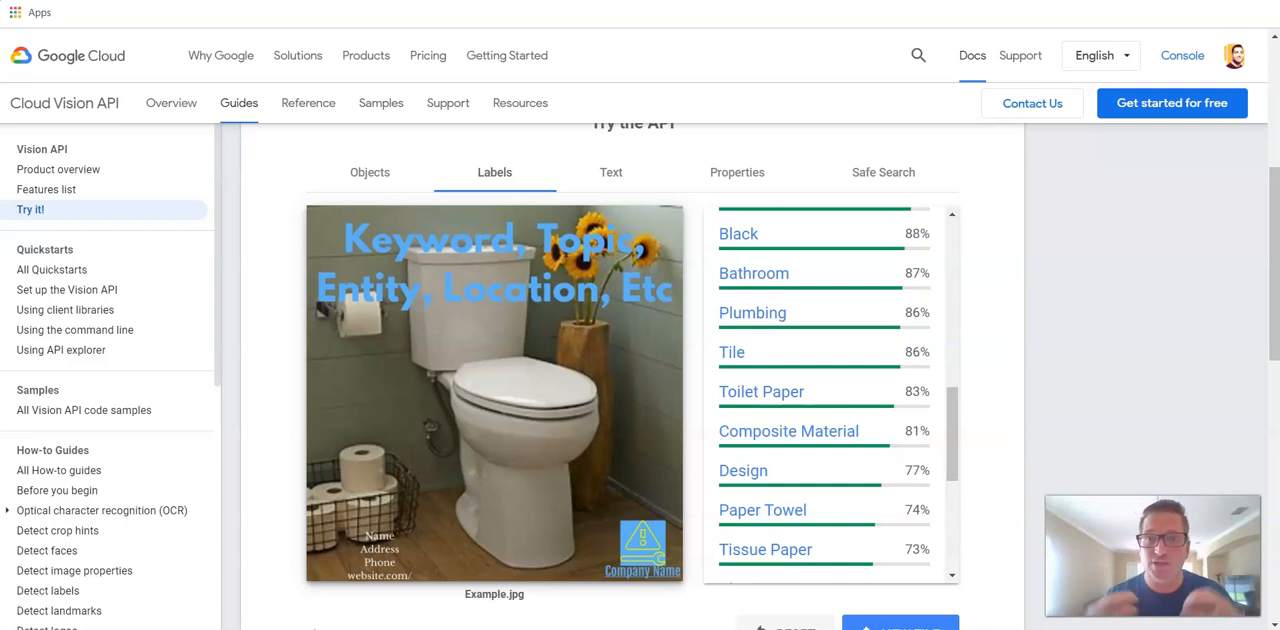
View the image's Text, Objects, Properties and Safe Search results in turn
left_click(611, 171)
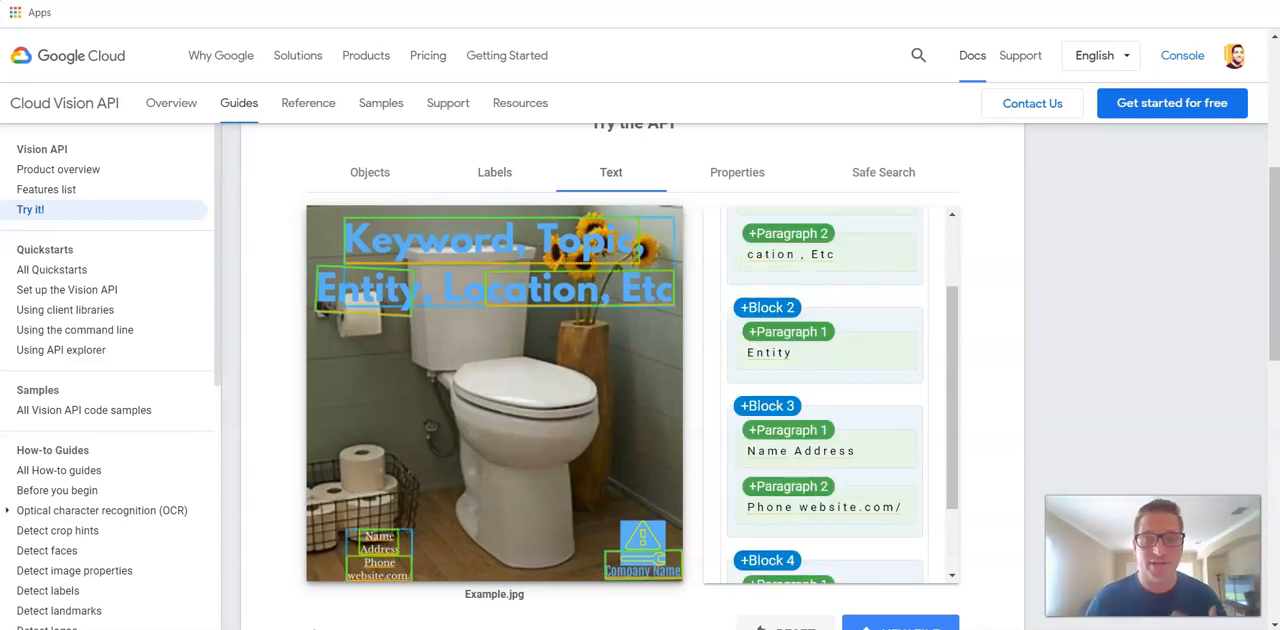
scroll("down", 3)
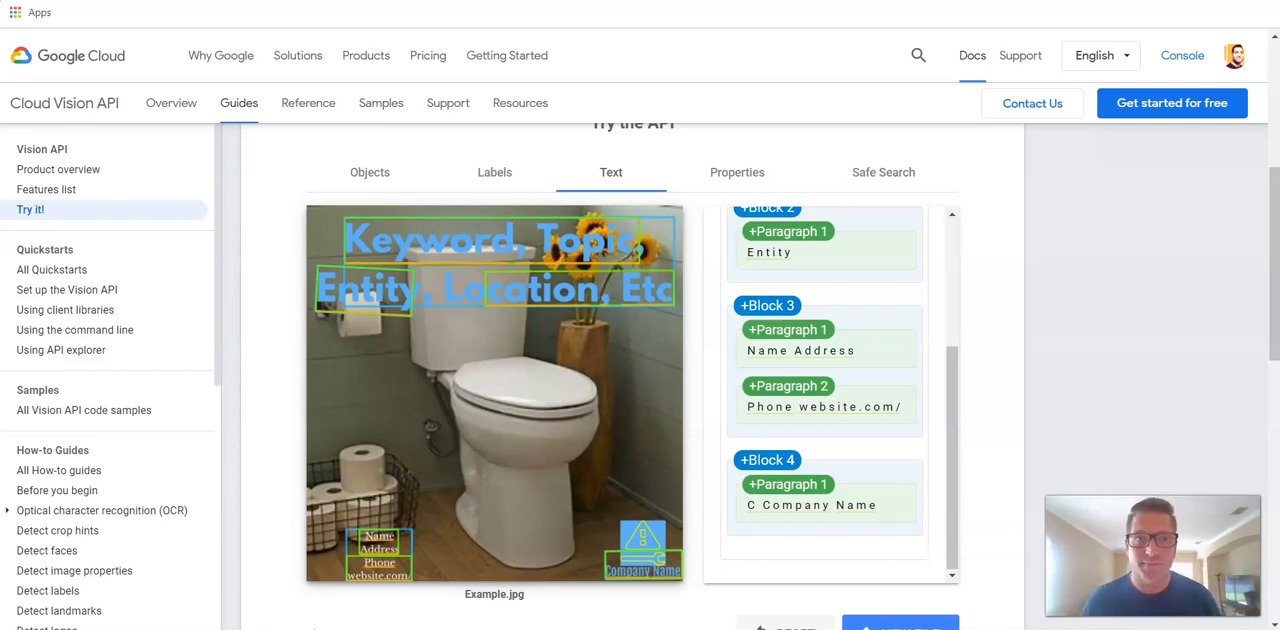
left_click(369, 172)
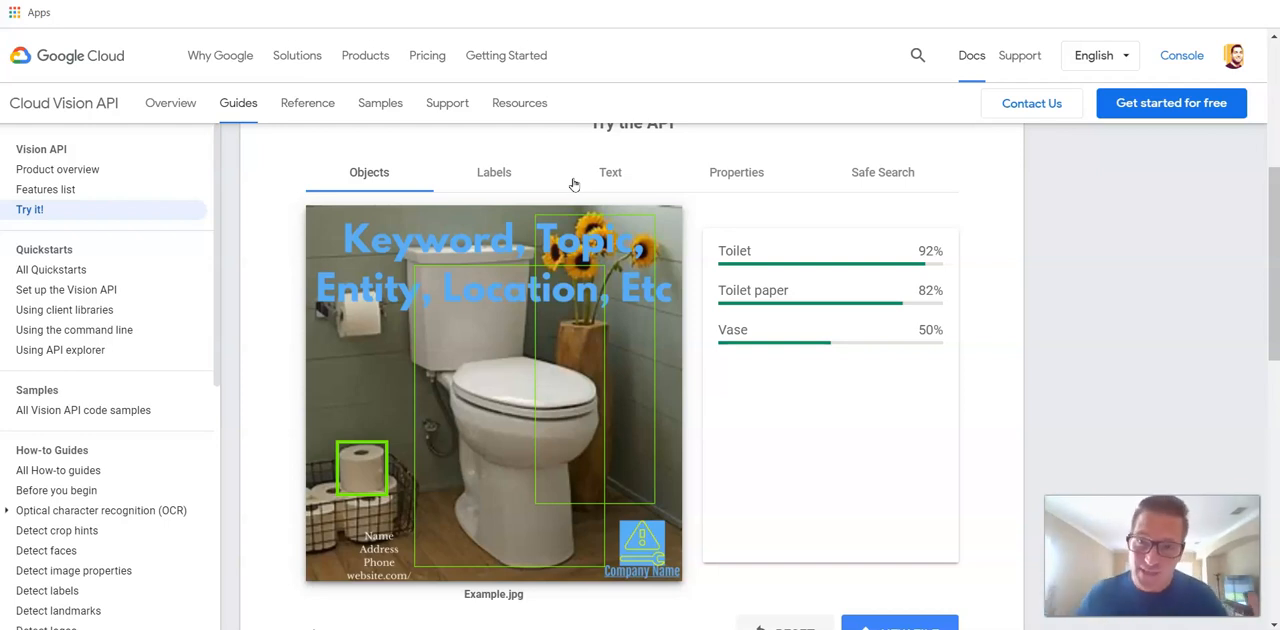
left_click(736, 172)
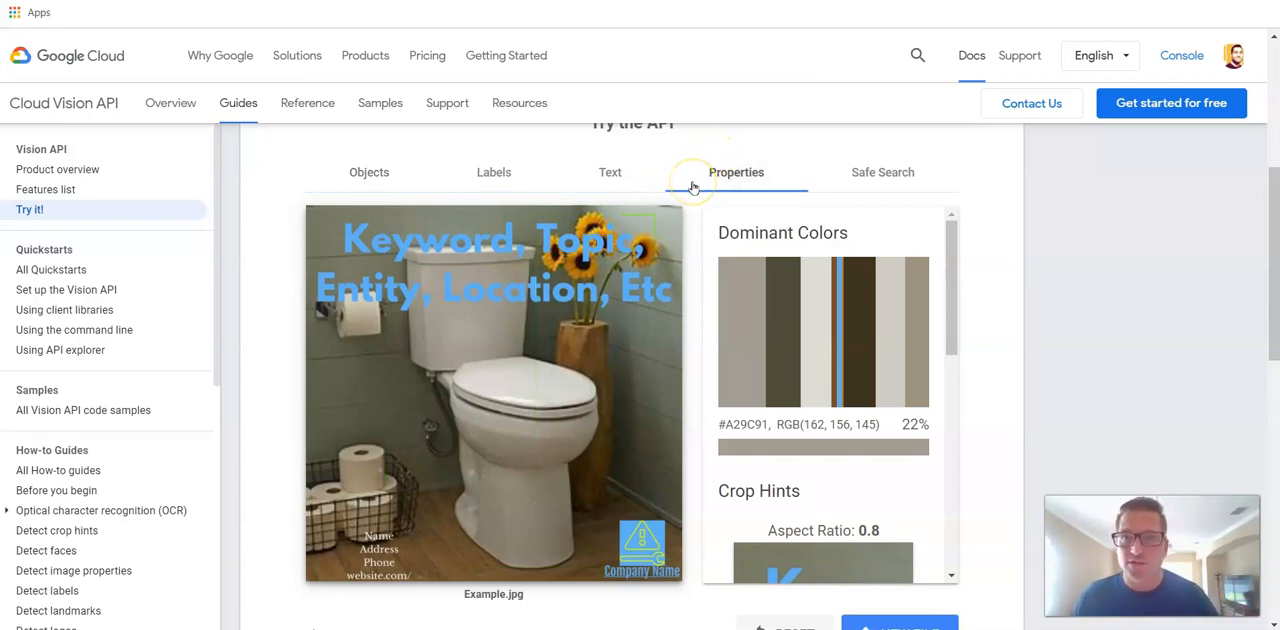
left_click(882, 172)
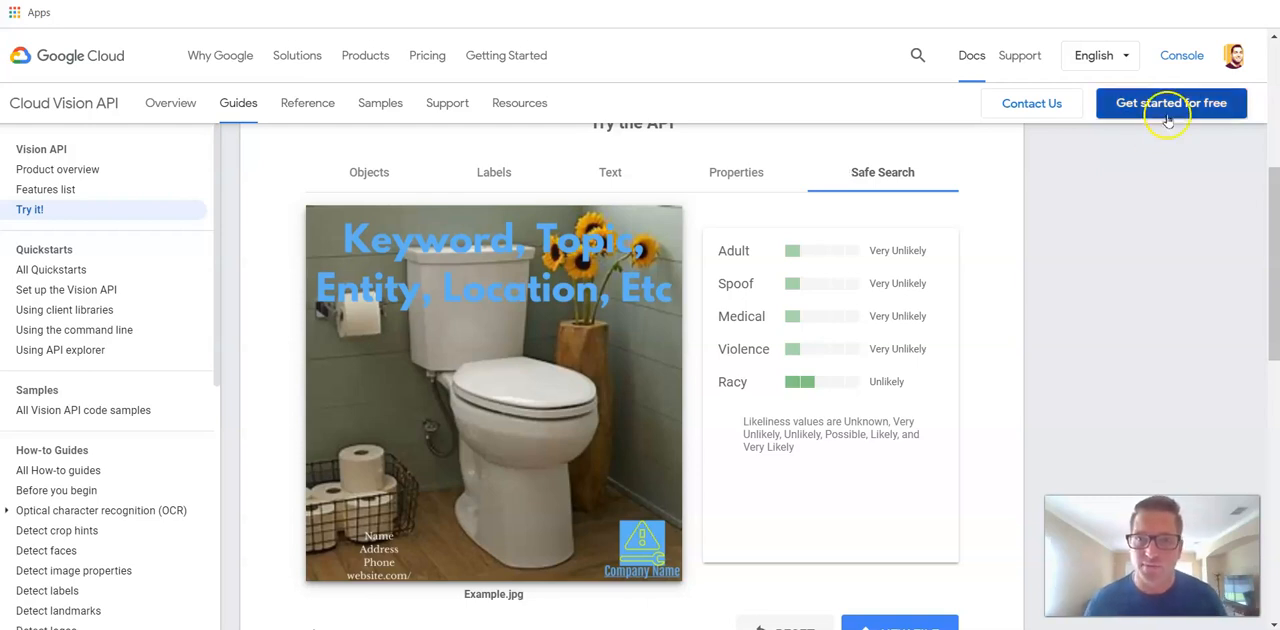
mouse_move(1163, 202)
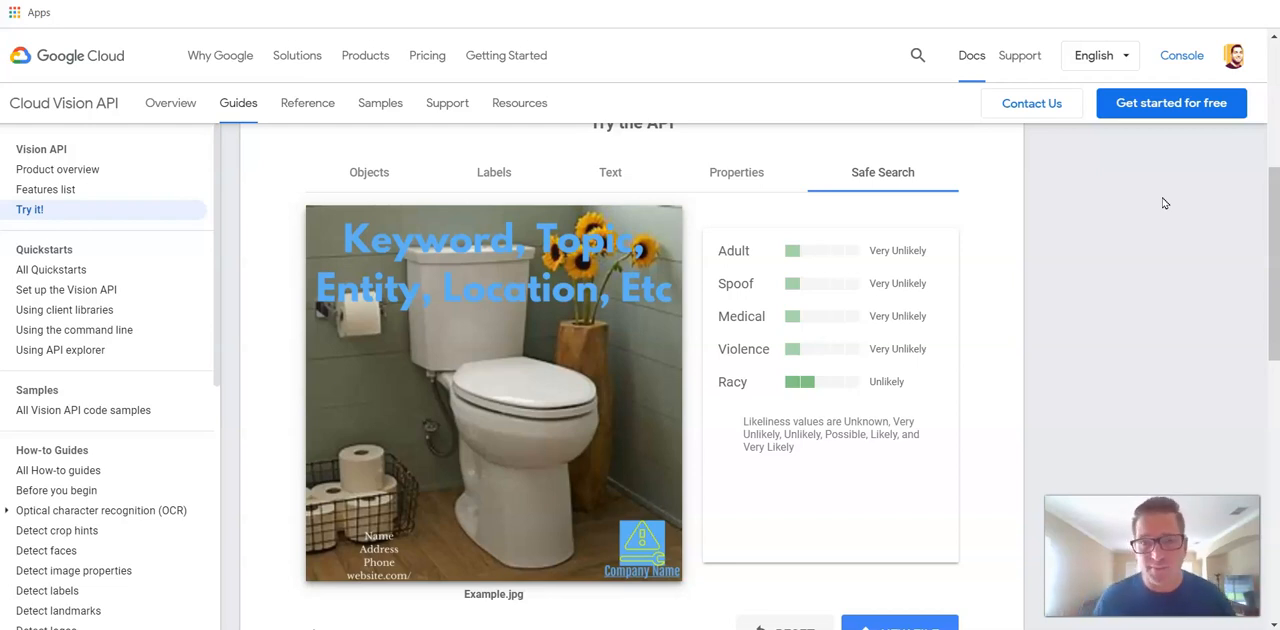
mouse_move(1178, 196)
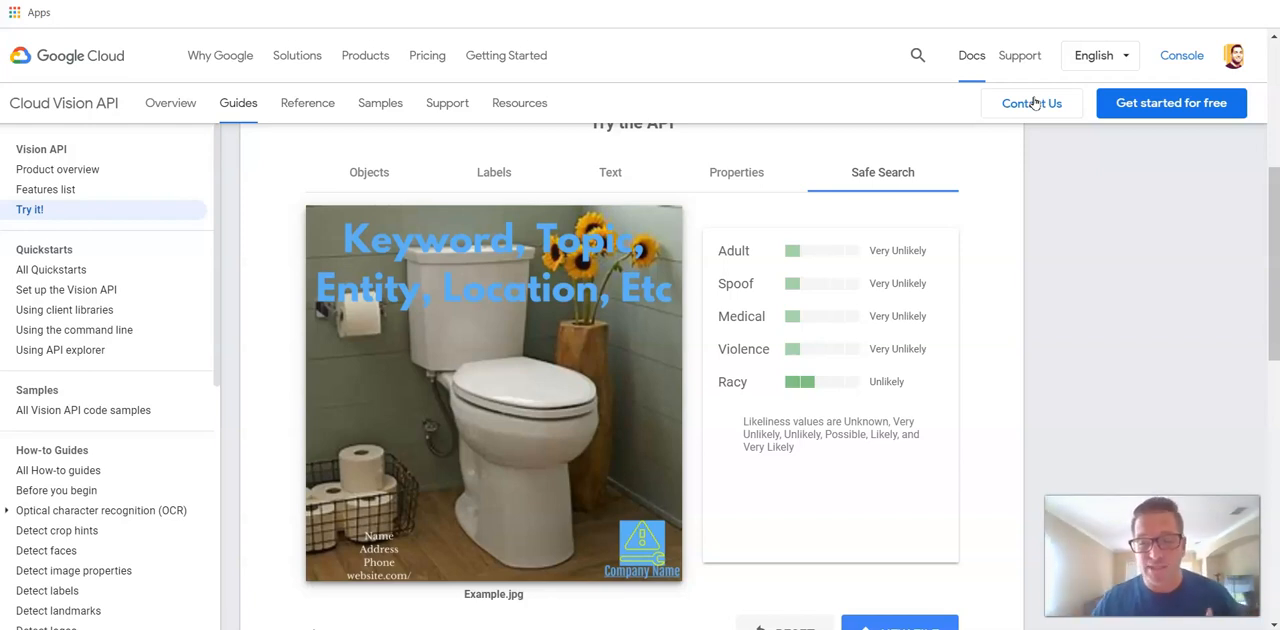
mouse_move(598, 516)
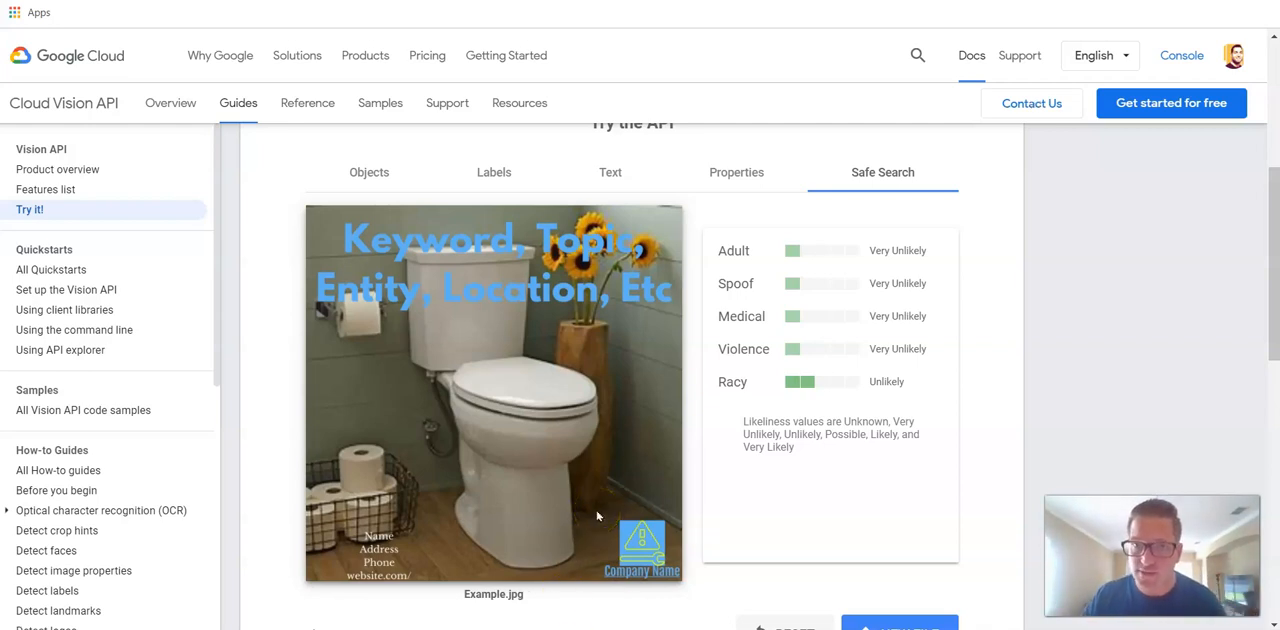
mouse_move(432, 521)
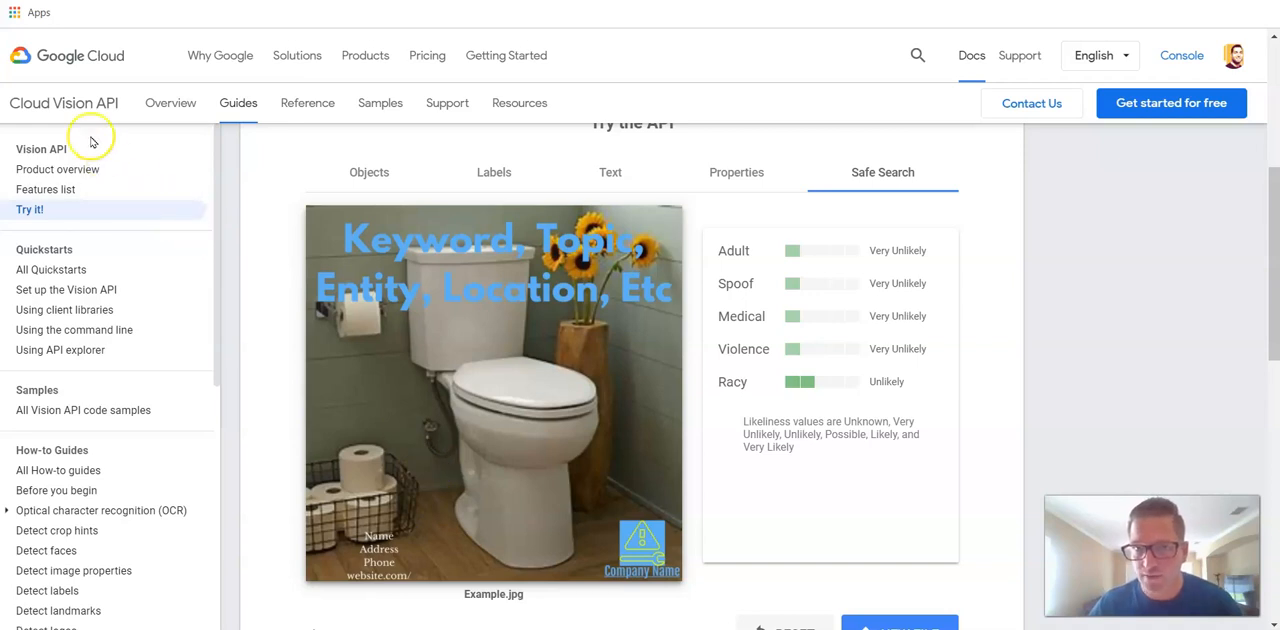
mouse_move(8, 75)
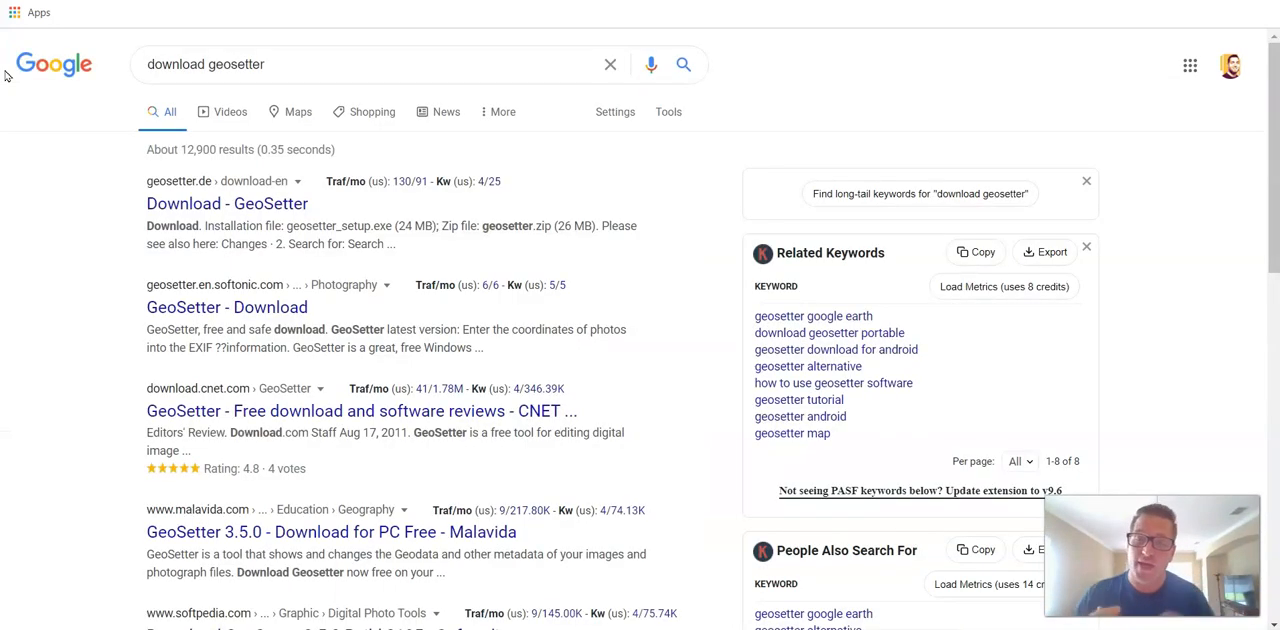
mouse_move(57, 95)
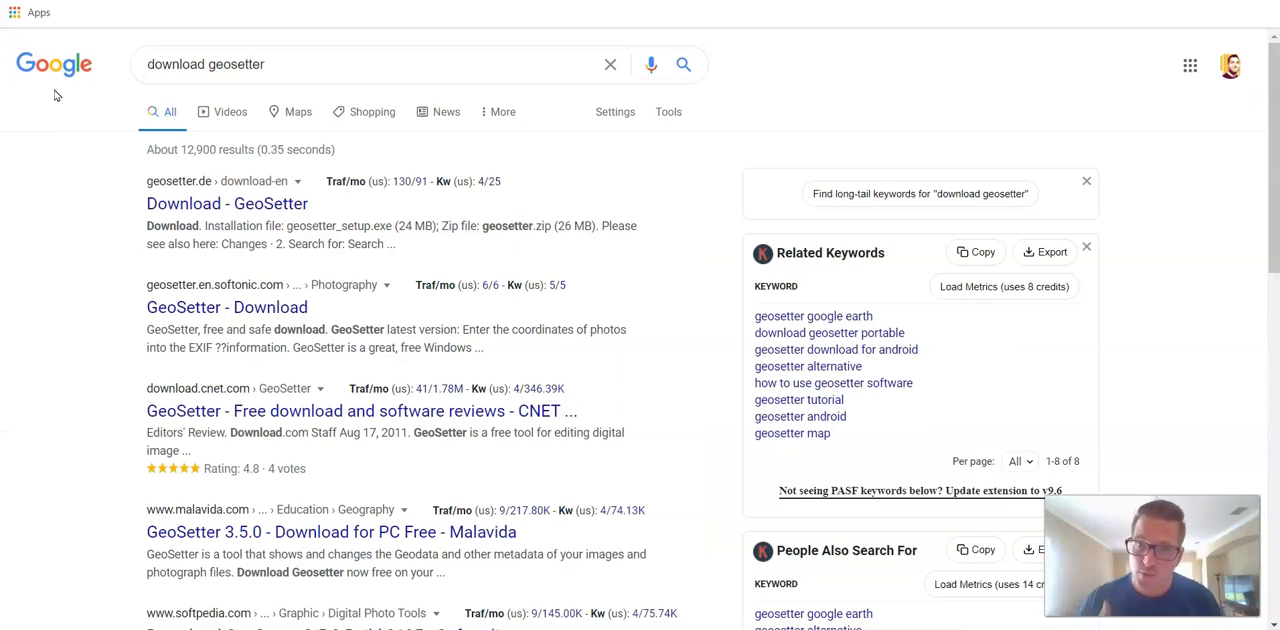
mouse_move(63, 122)
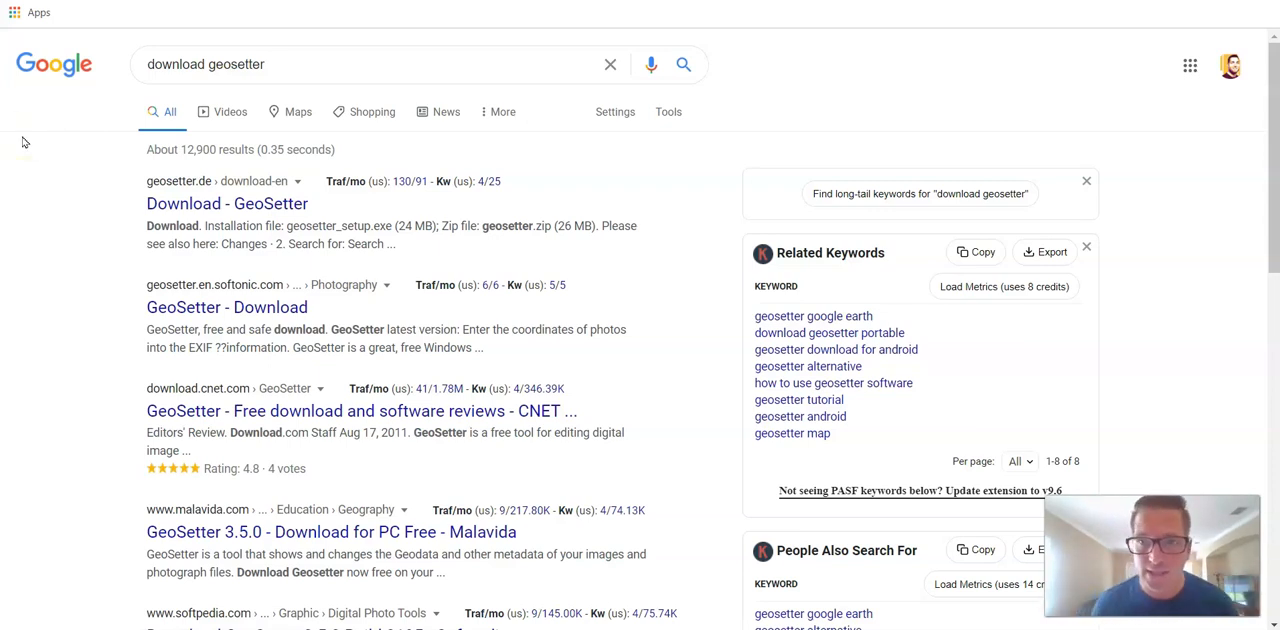
Pick a result from the 'download geosetter' Google search
left_click(226, 203)
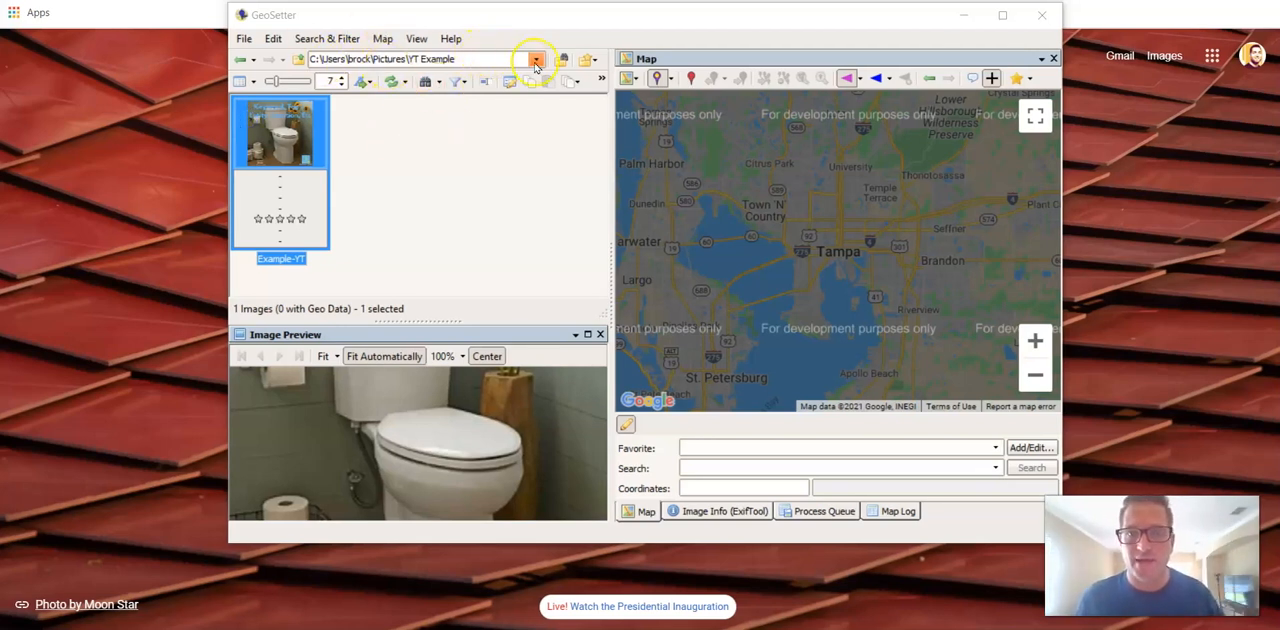
mouse_move(530, 68)
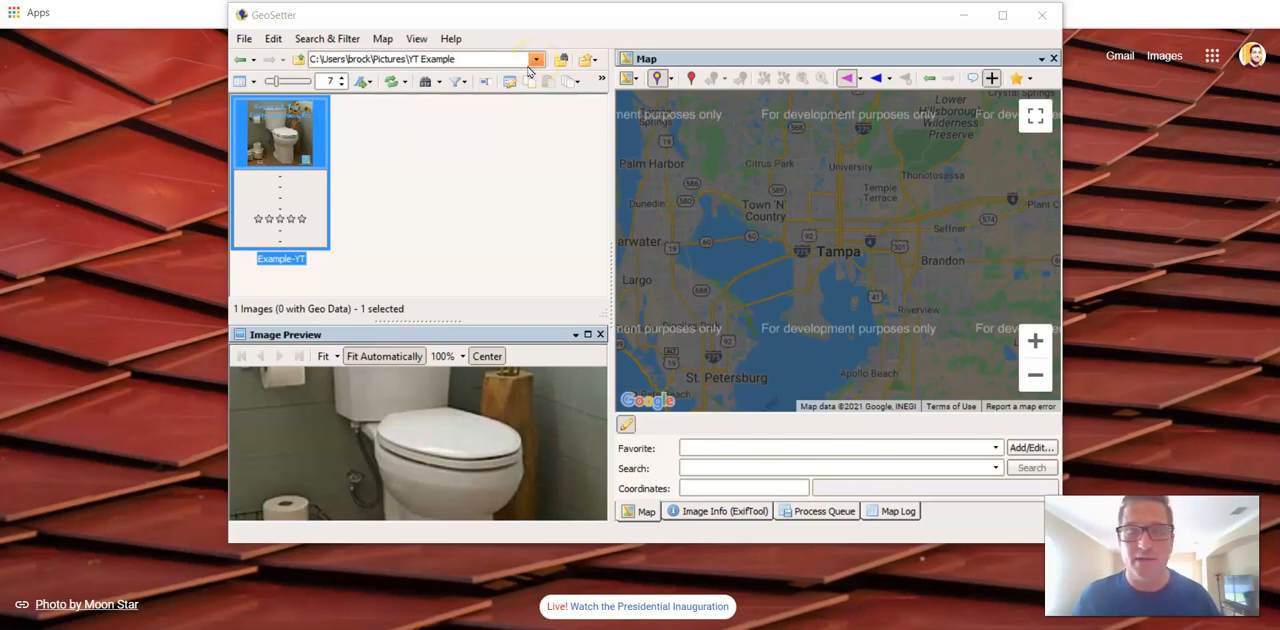
mouse_move(420, 153)
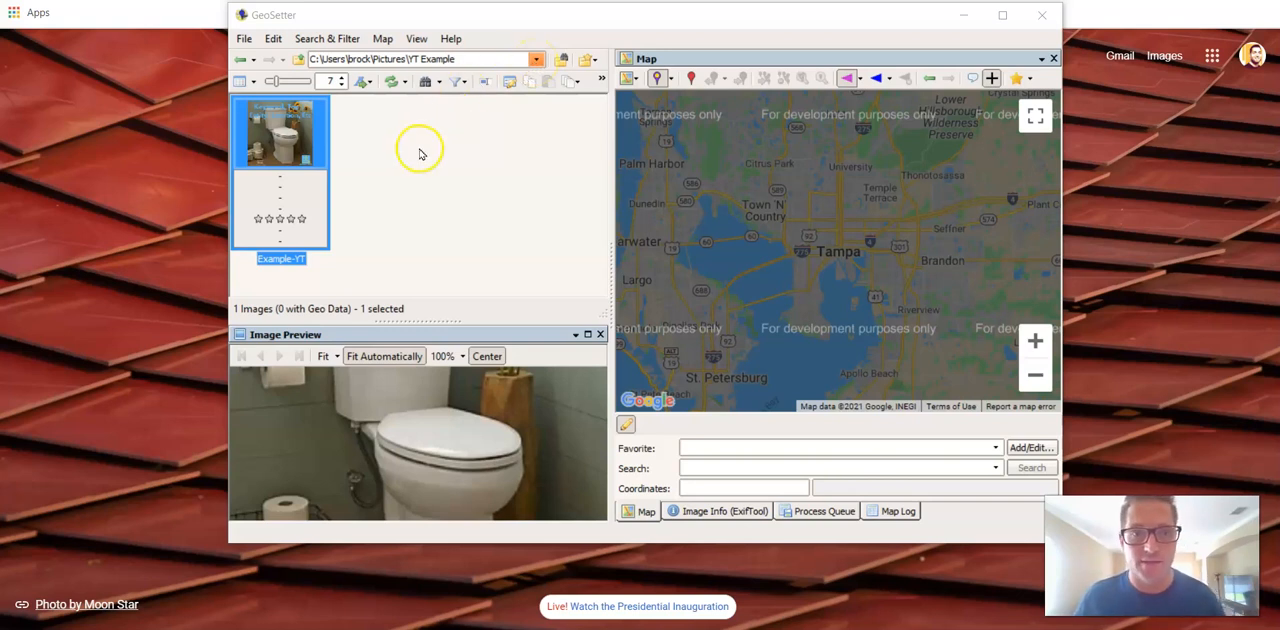
mouse_move(518, 195)
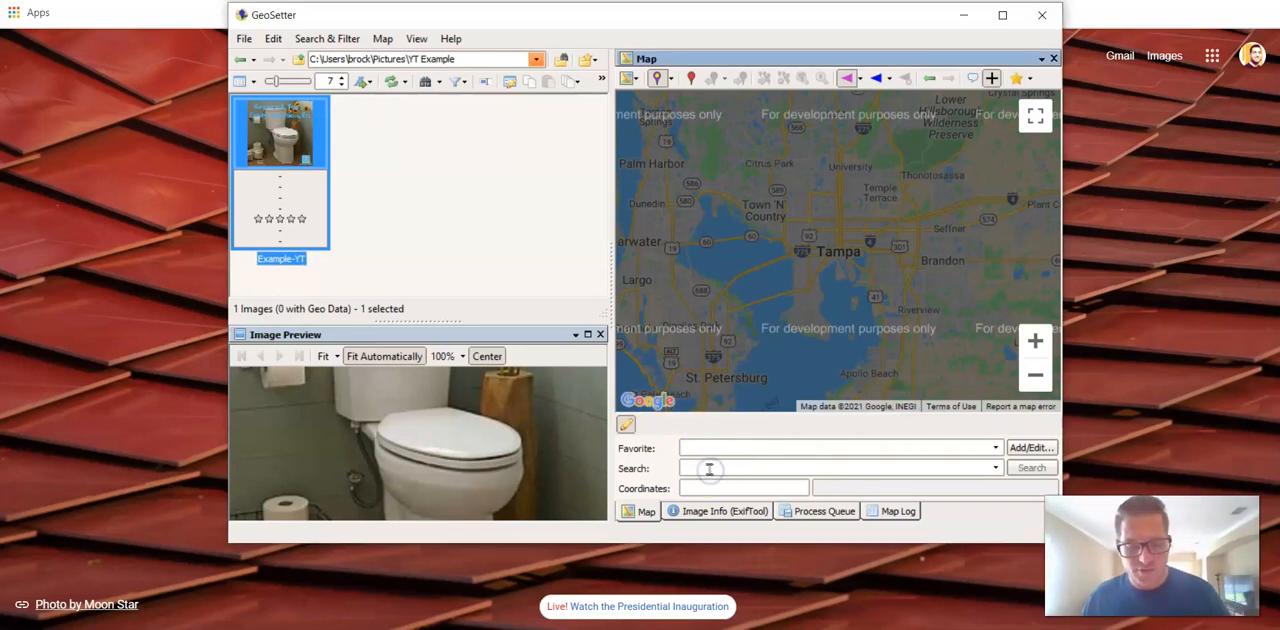
Search the map for 'Tampa, fl' to mark Tampa at 27.950575, -82.457178
type("Tampa, fl")
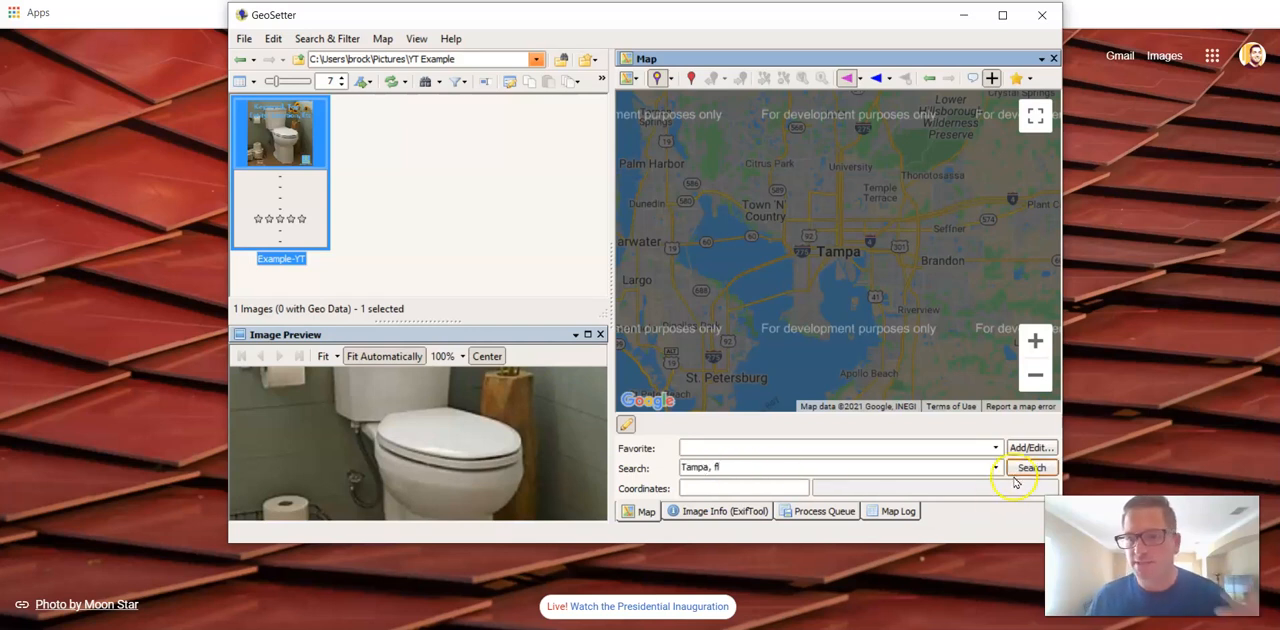
left_click(1031, 467)
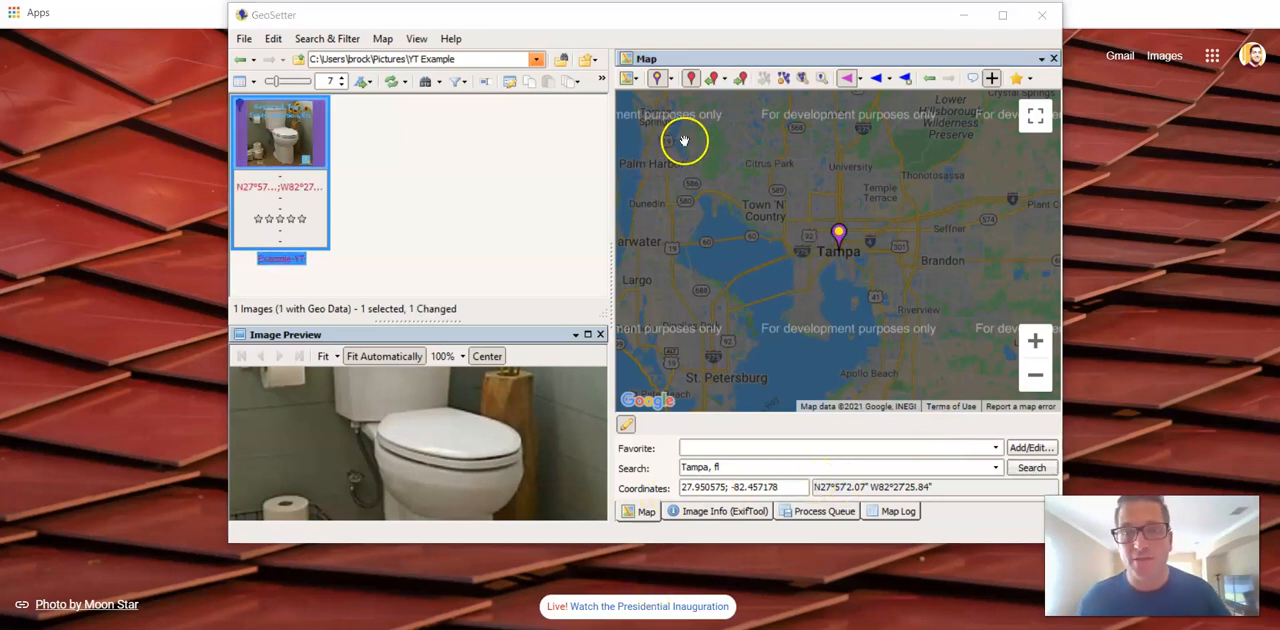
mouse_move(714, 78)
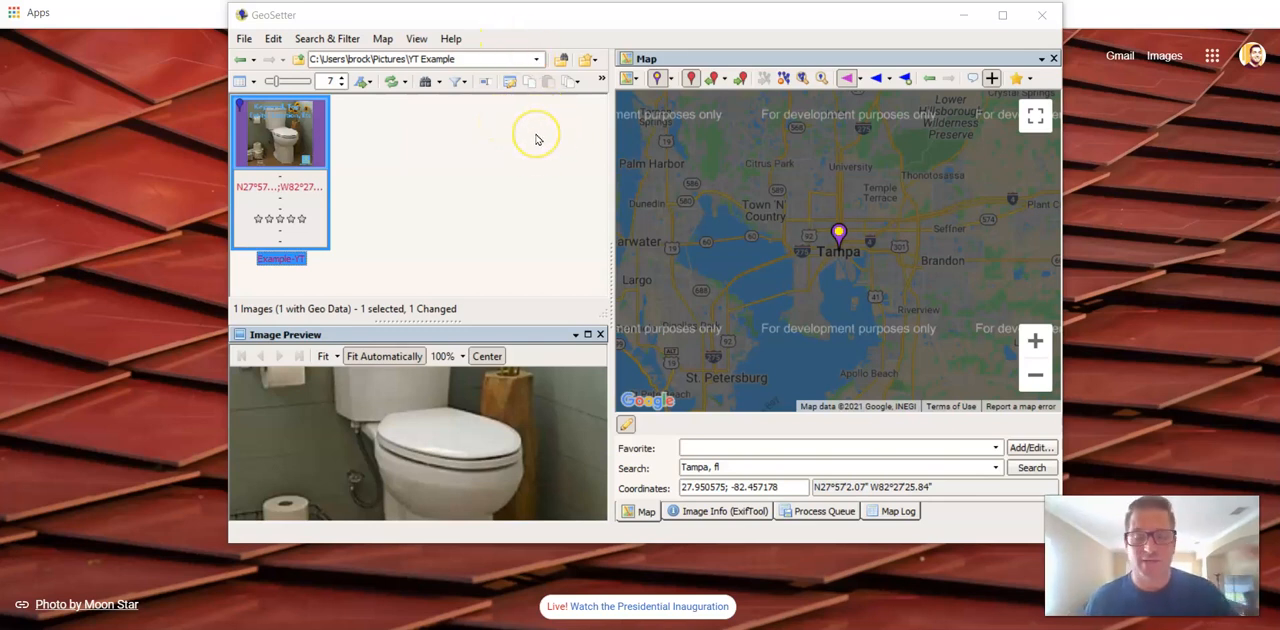
mouse_move(518, 117)
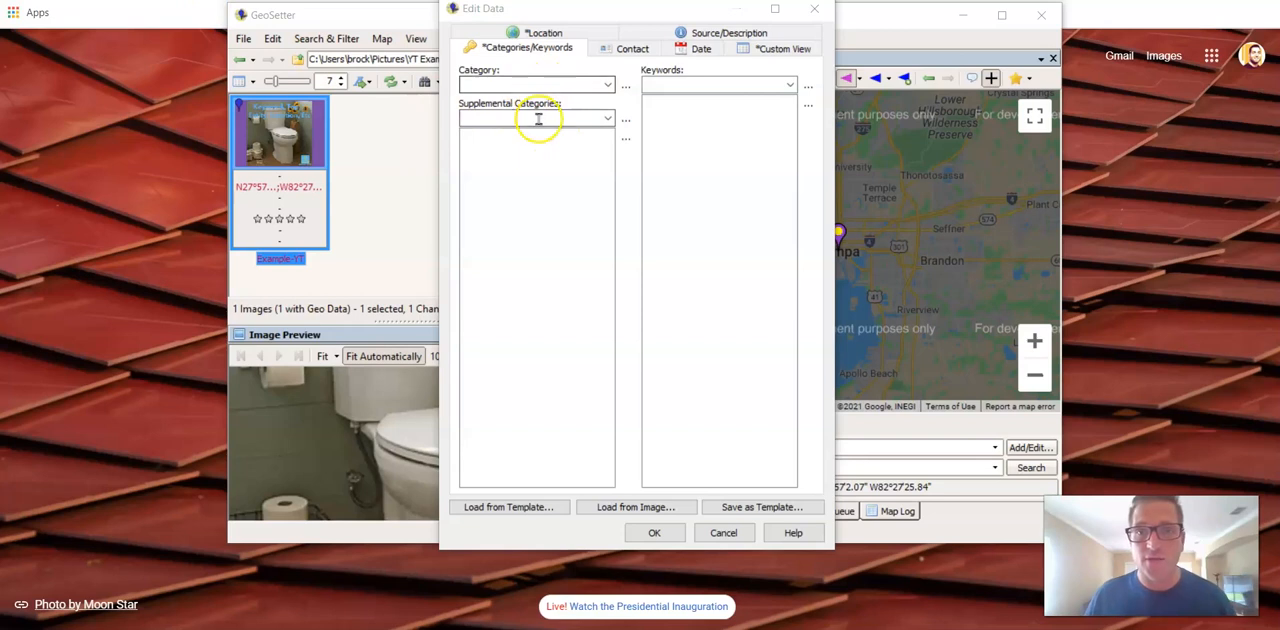
mouse_move(647, 143)
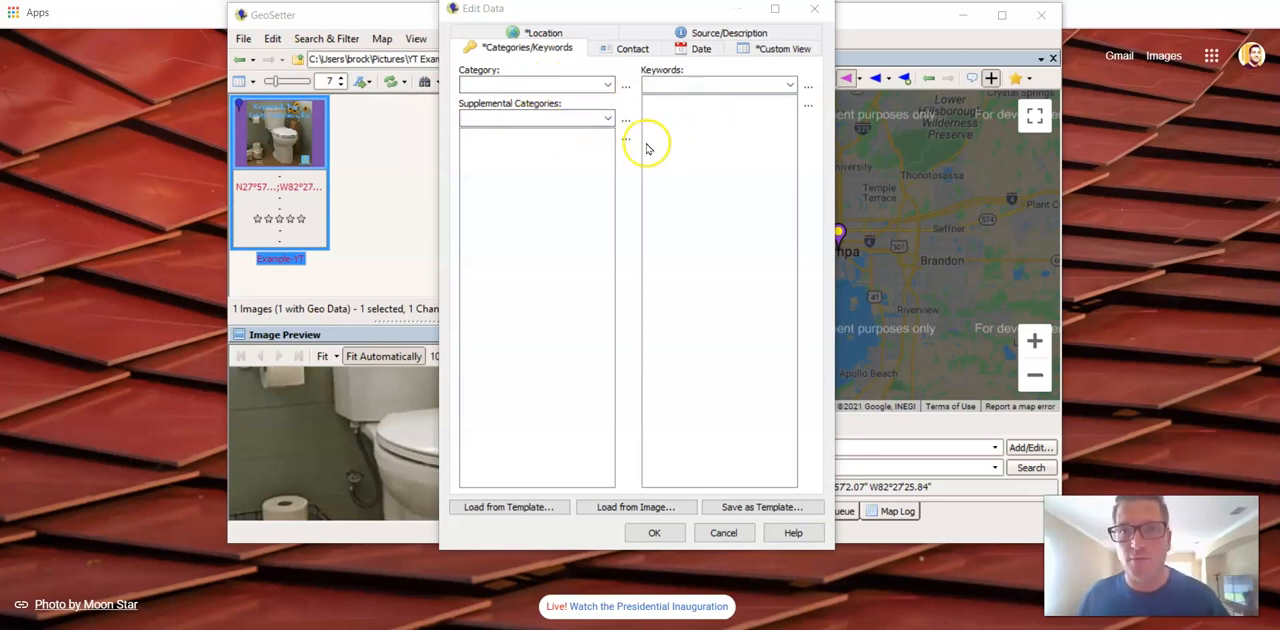
Look through the Contact and Source/Description fields in the Edit Data dialog
left_click(628, 48)
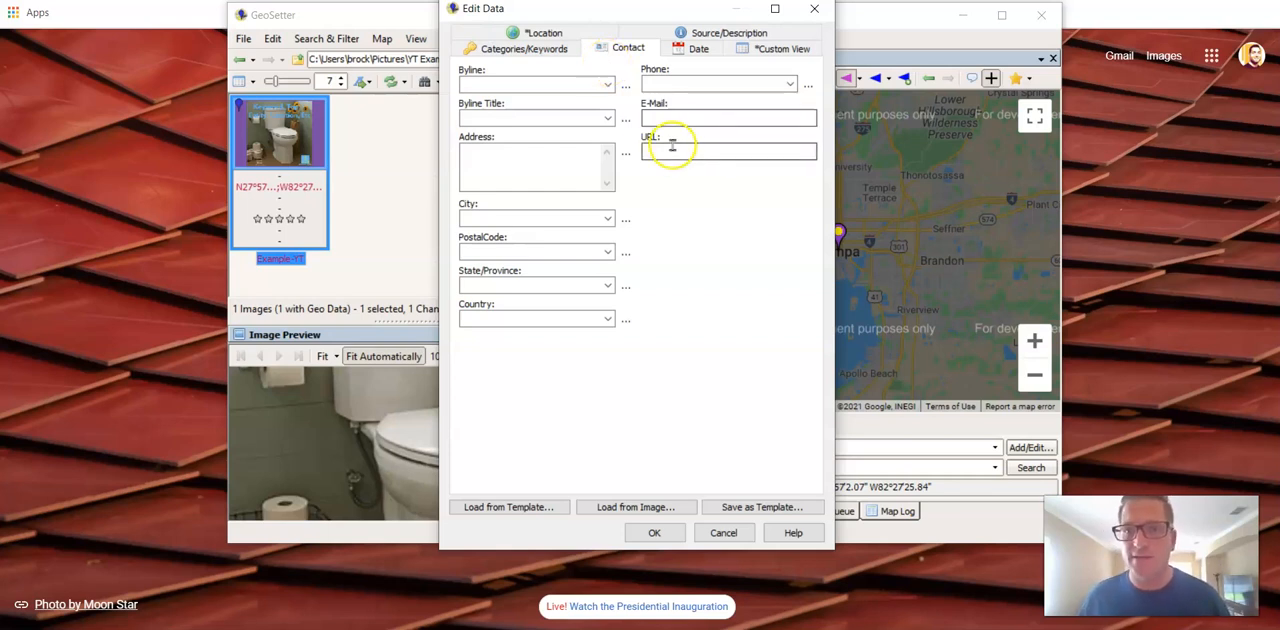
left_click(728, 151)
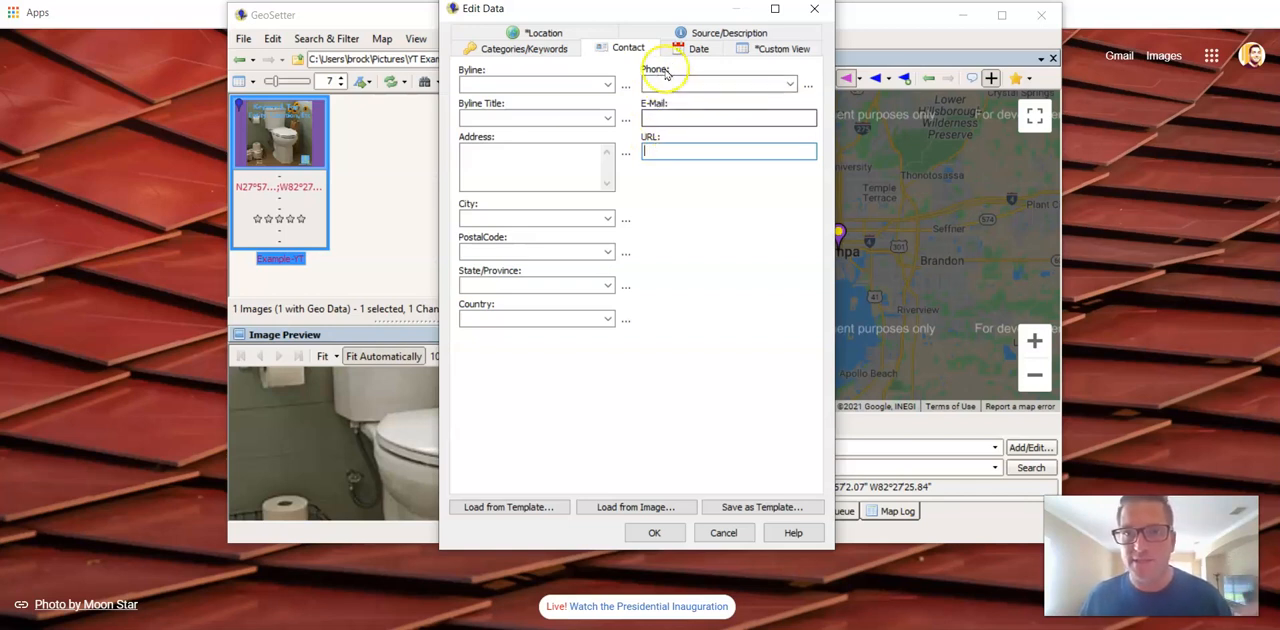
left_click(729, 33)
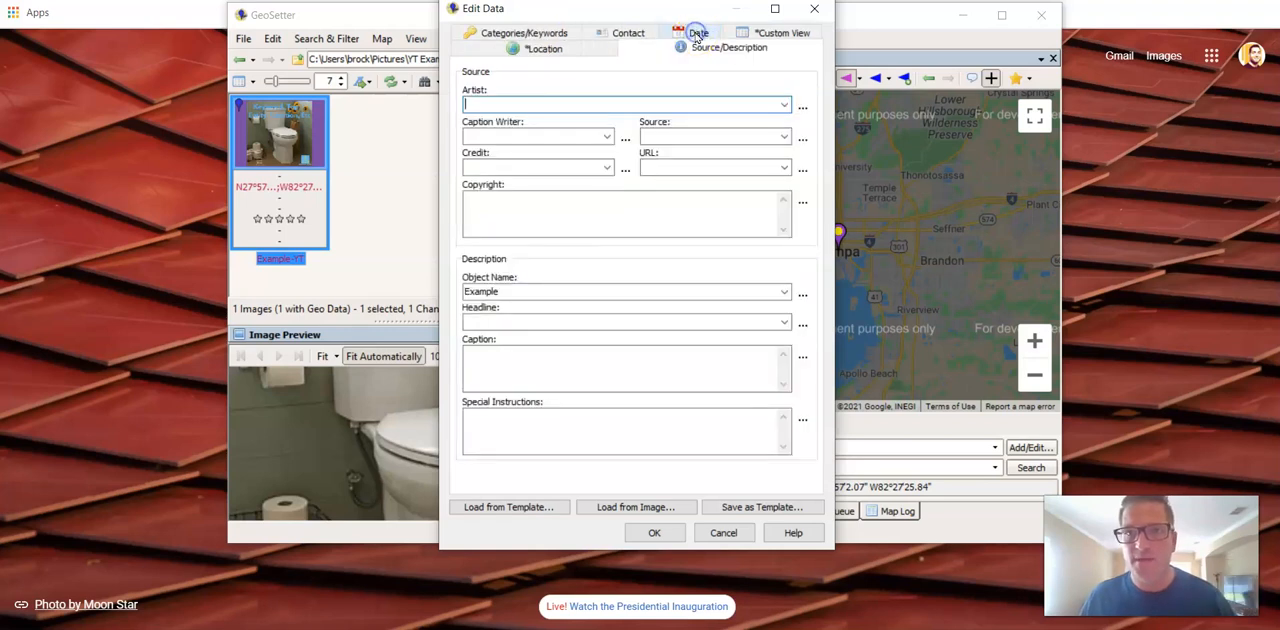
mouse_move(667, 81)
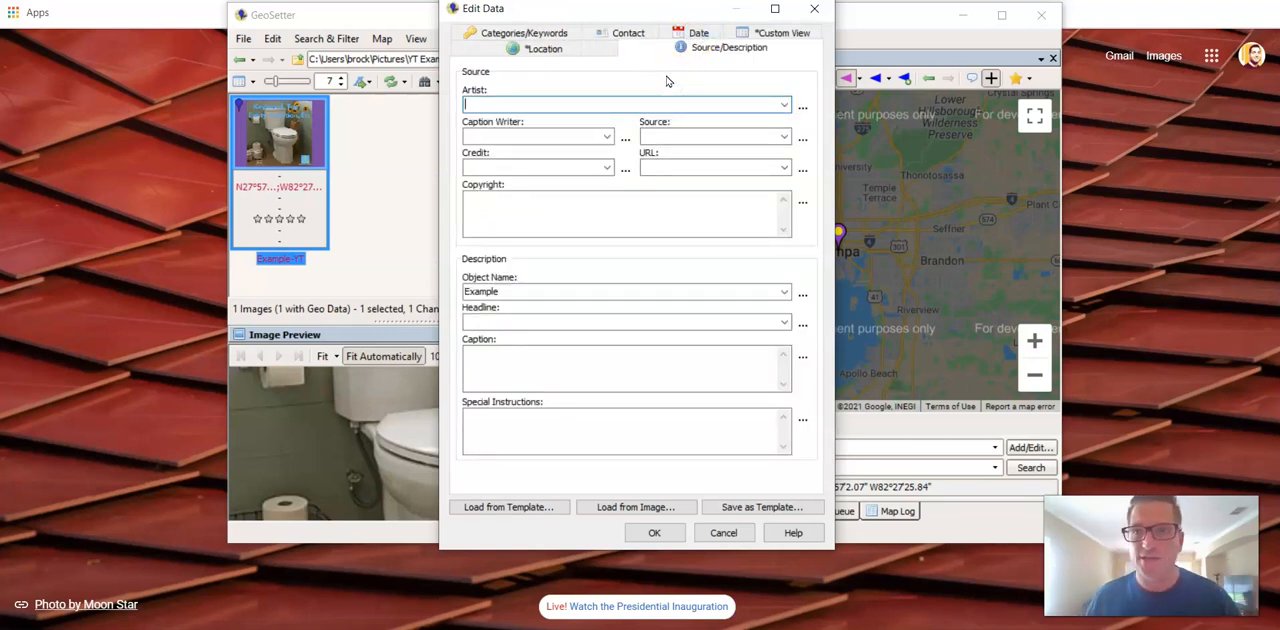
Set the location to Tampa, Hillsborough County, Florida, United States and close the dialog
left_click(544, 48)
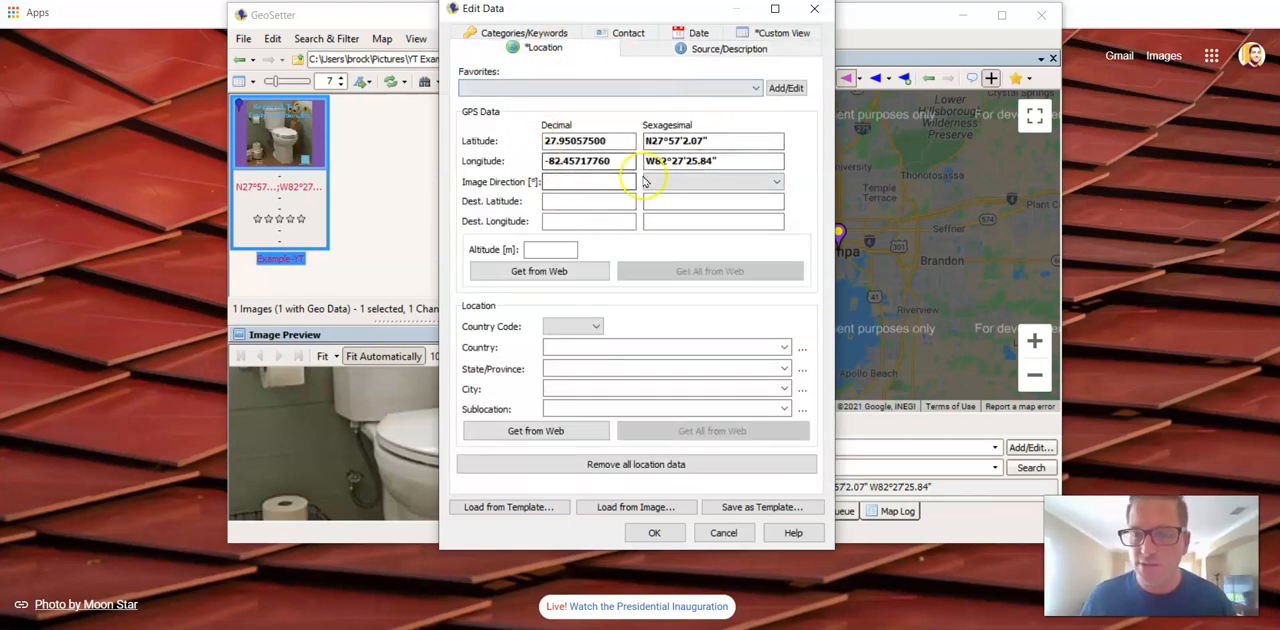
left_click(713, 140)
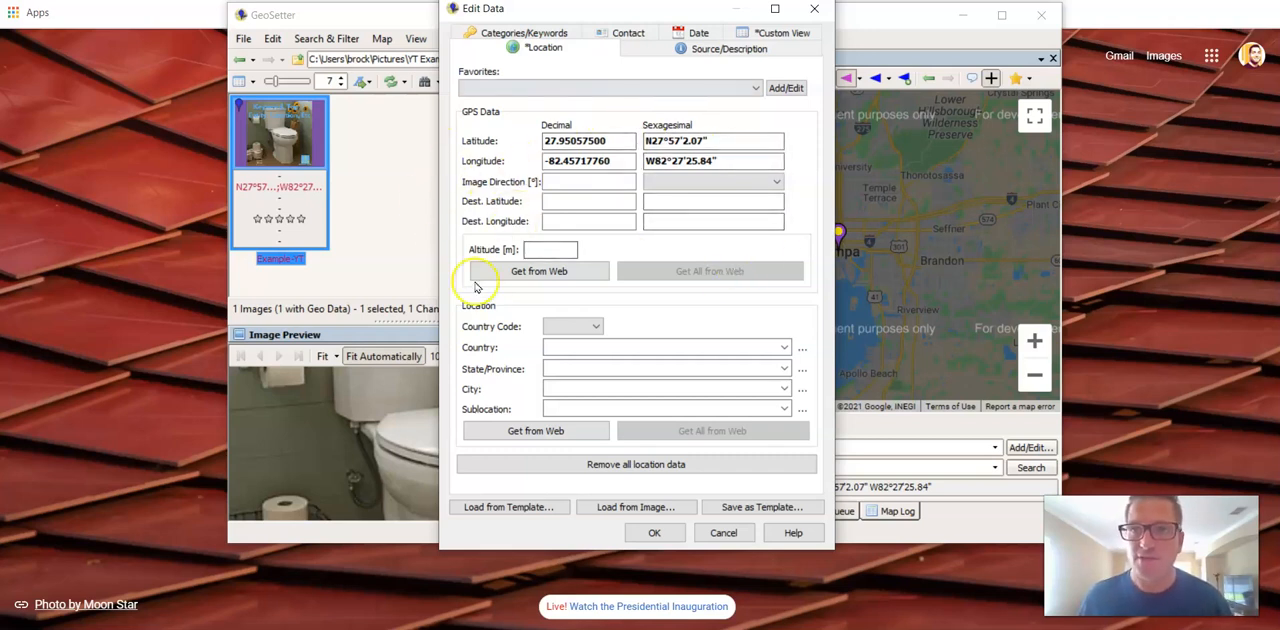
mouse_move(532, 224)
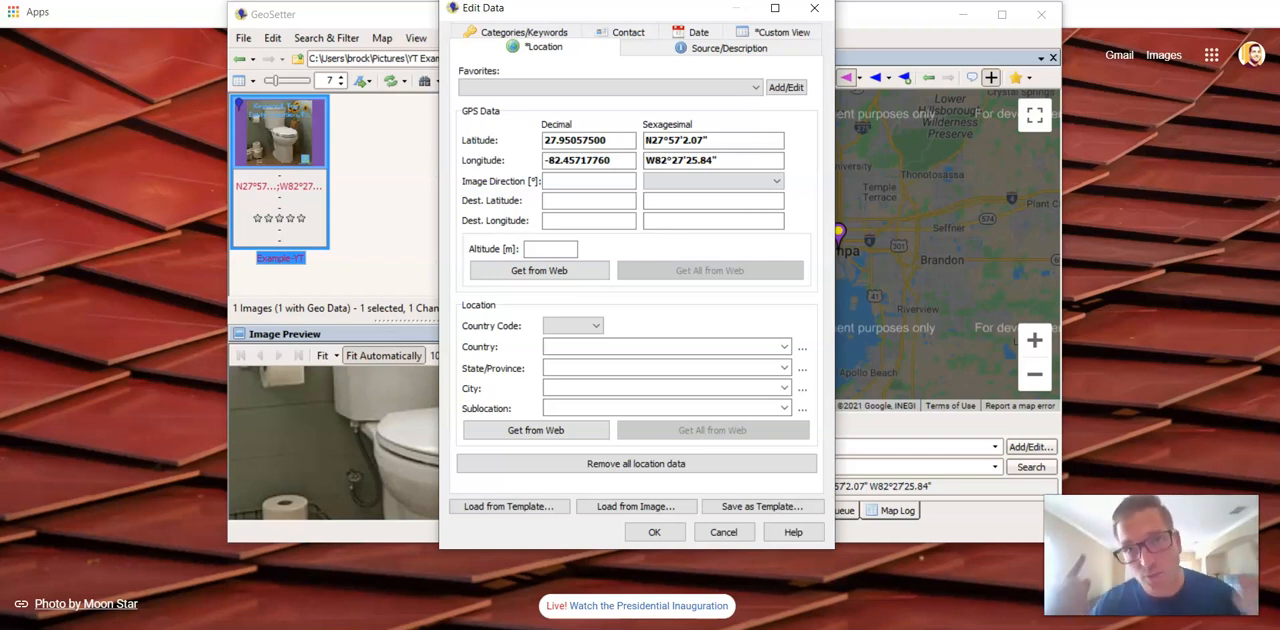
mouse_move(731, 246)
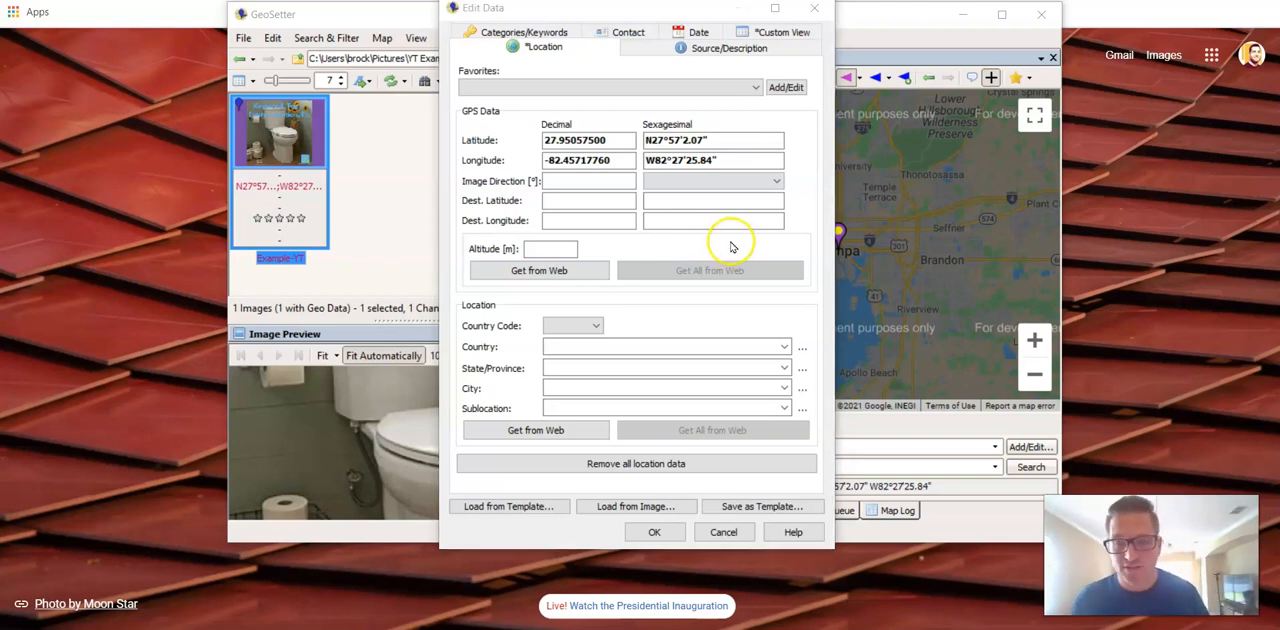
mouse_move(750, 500)
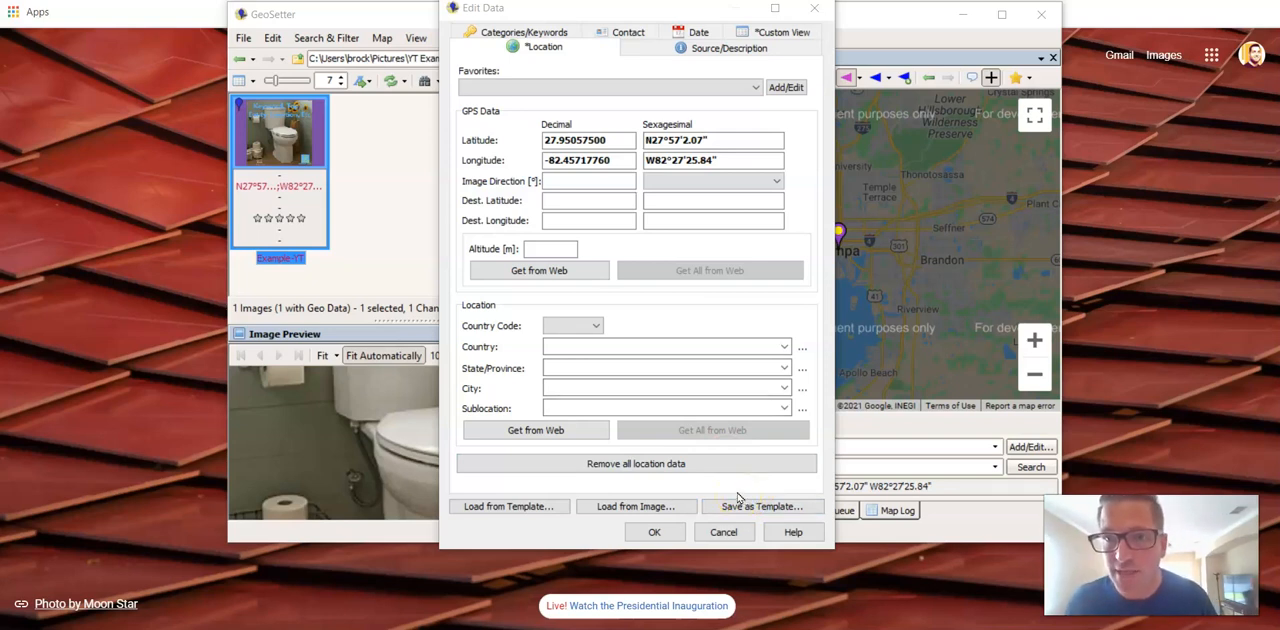
left_click(729, 47)
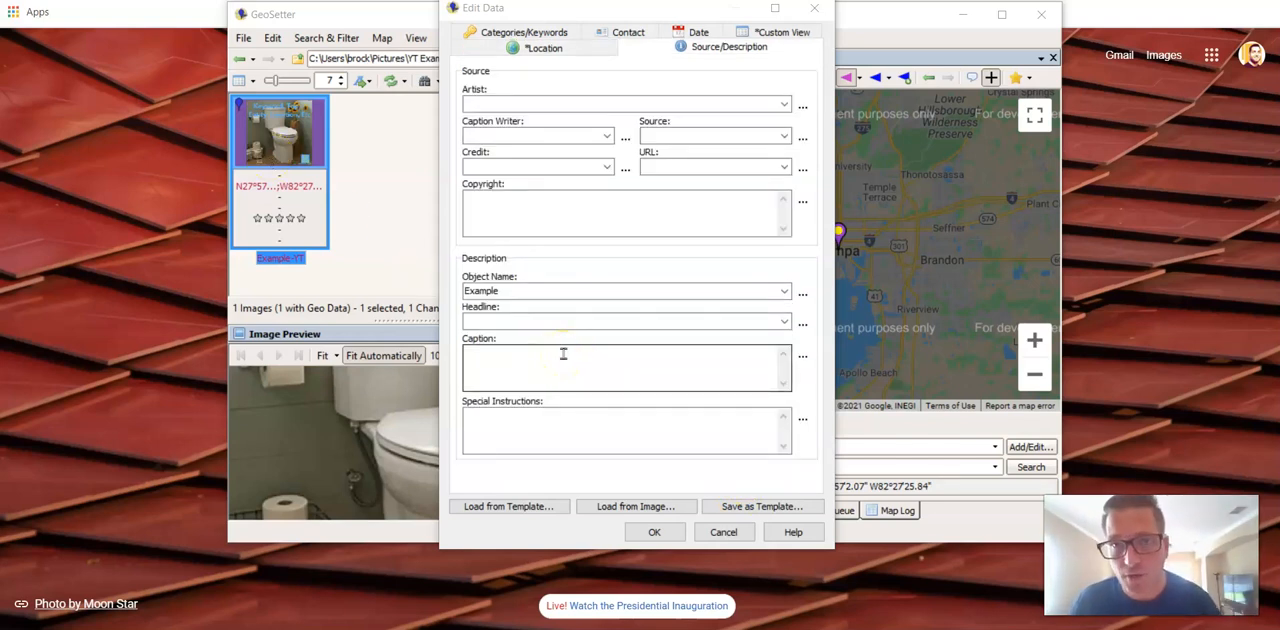
left_click(654, 531)
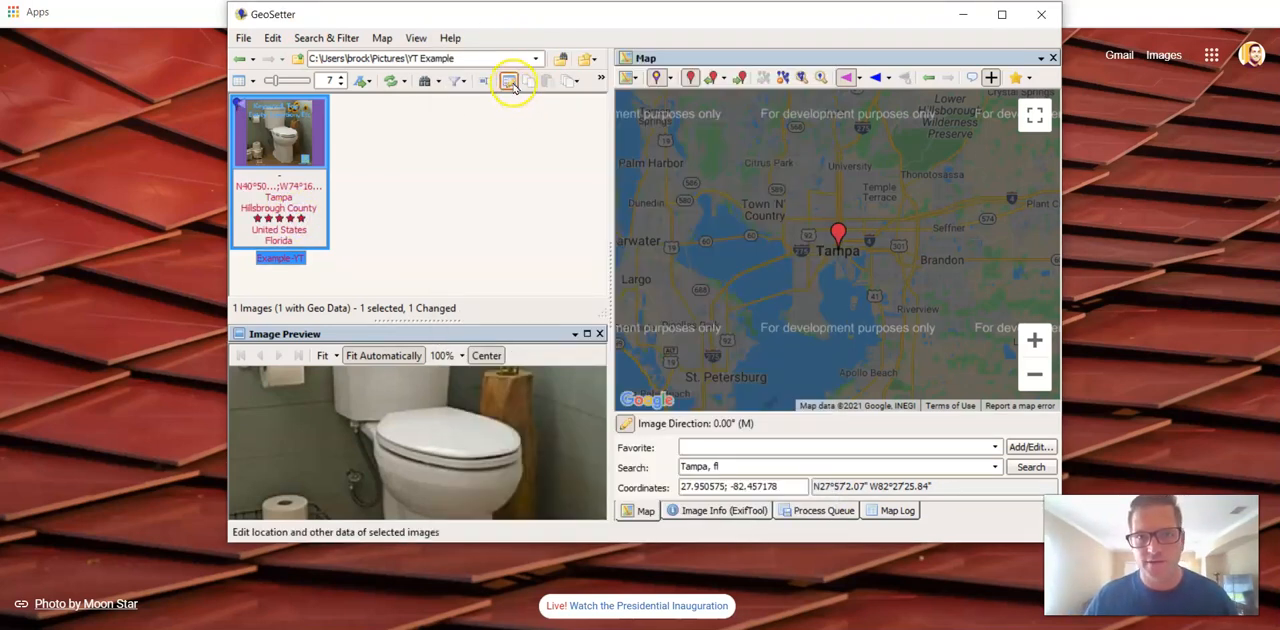
Reopen Edit Data, check the 1/20/2021 taken date and contact details, and save
left_click(508, 81)
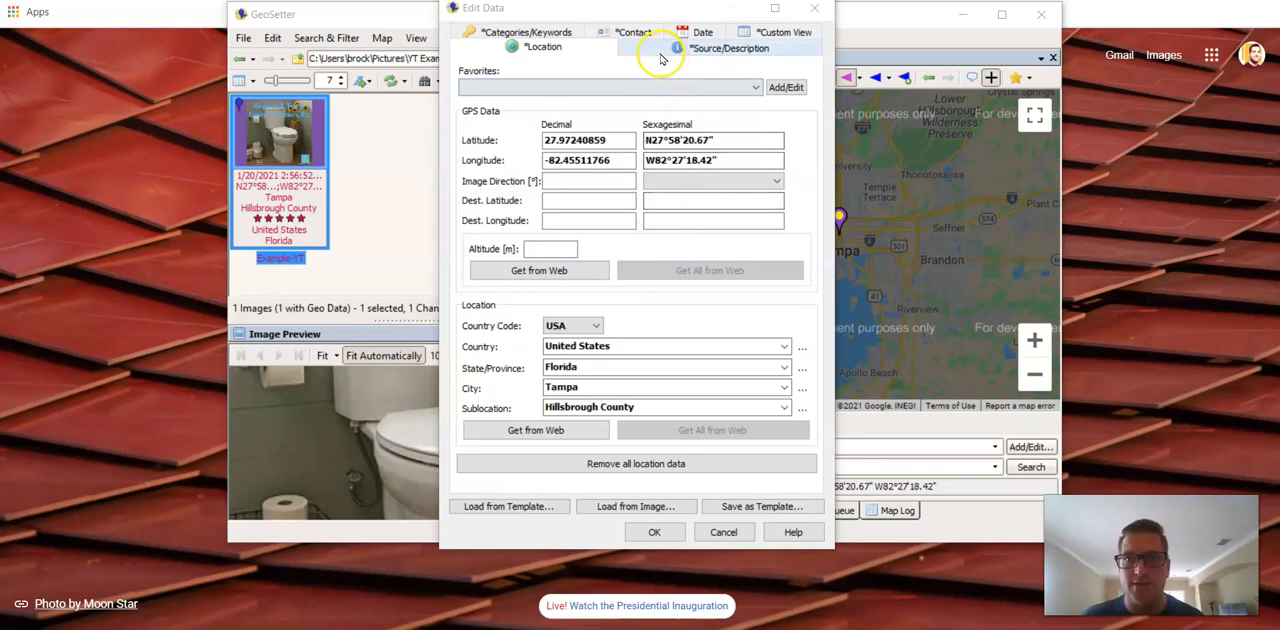
left_click(729, 47)
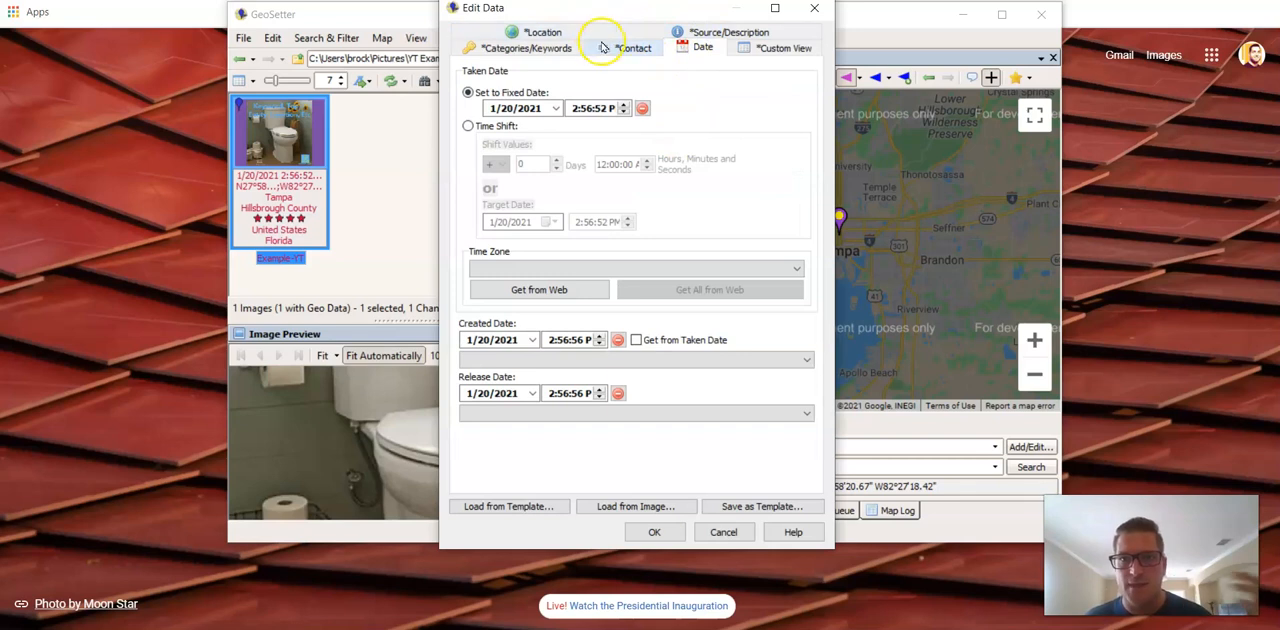
left_click(634, 47)
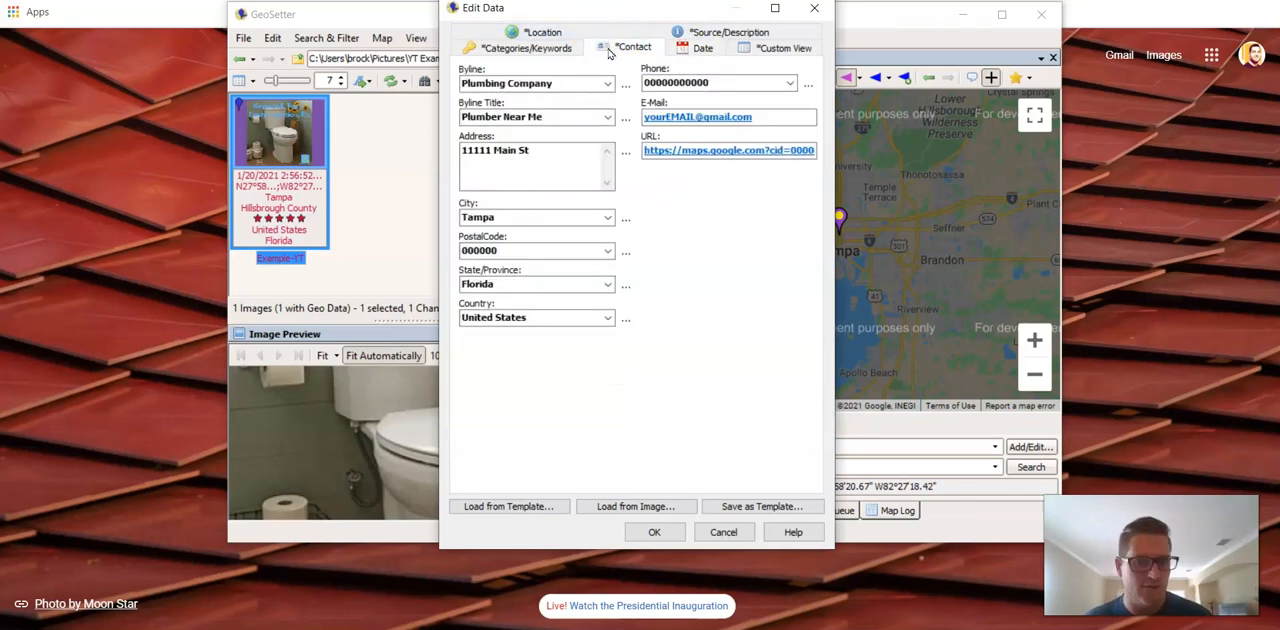
mouse_move(655, 227)
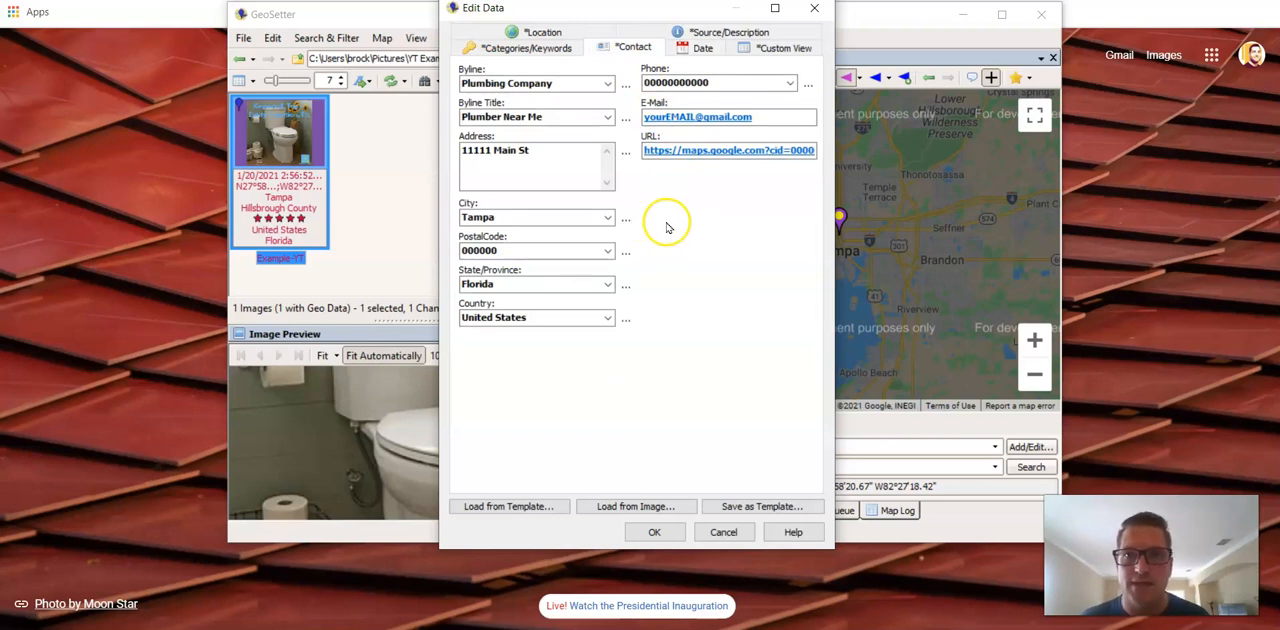
left_click(654, 531)
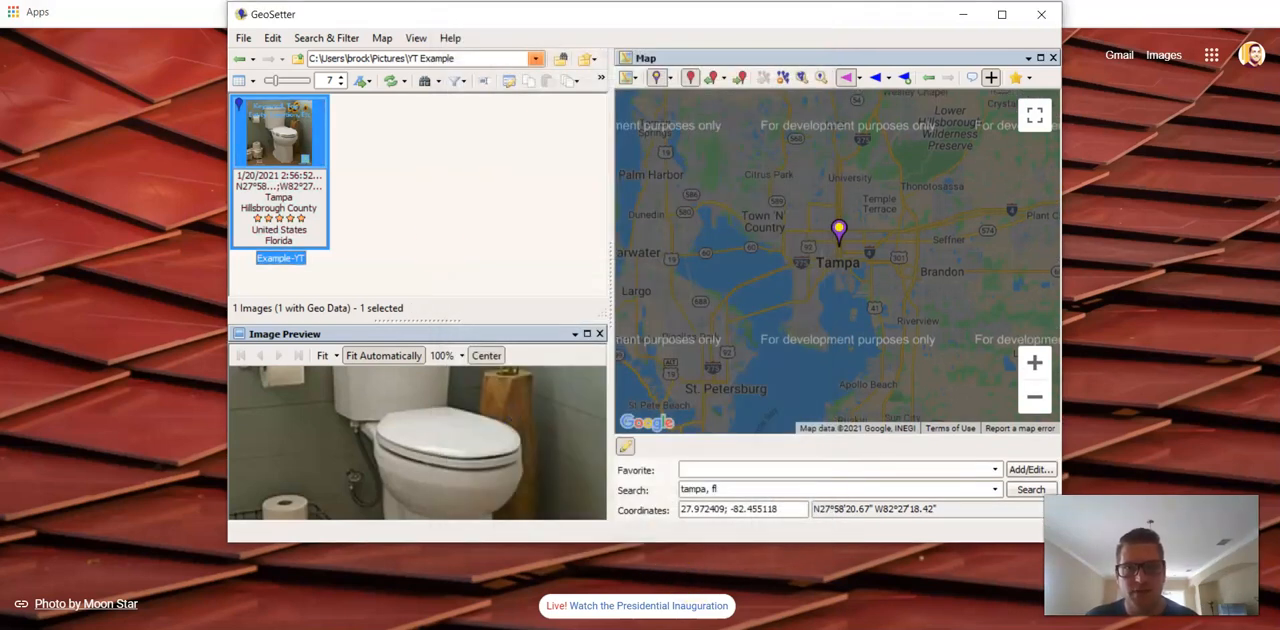
left_click(272, 38)
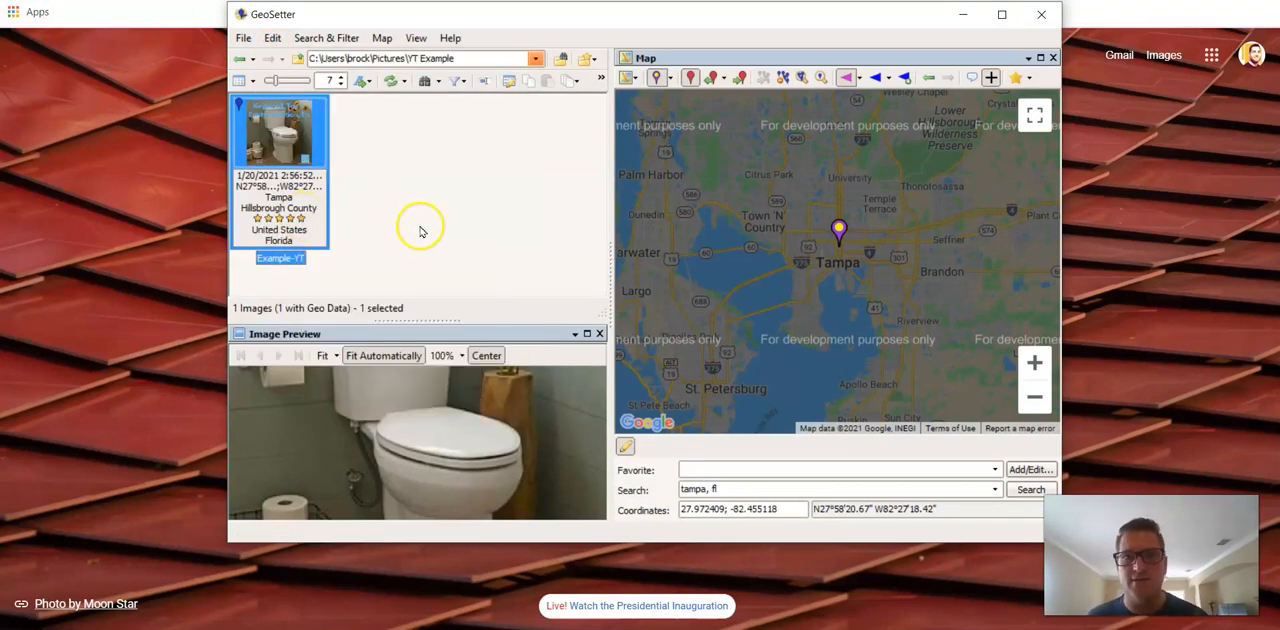
mouse_move(290, 140)
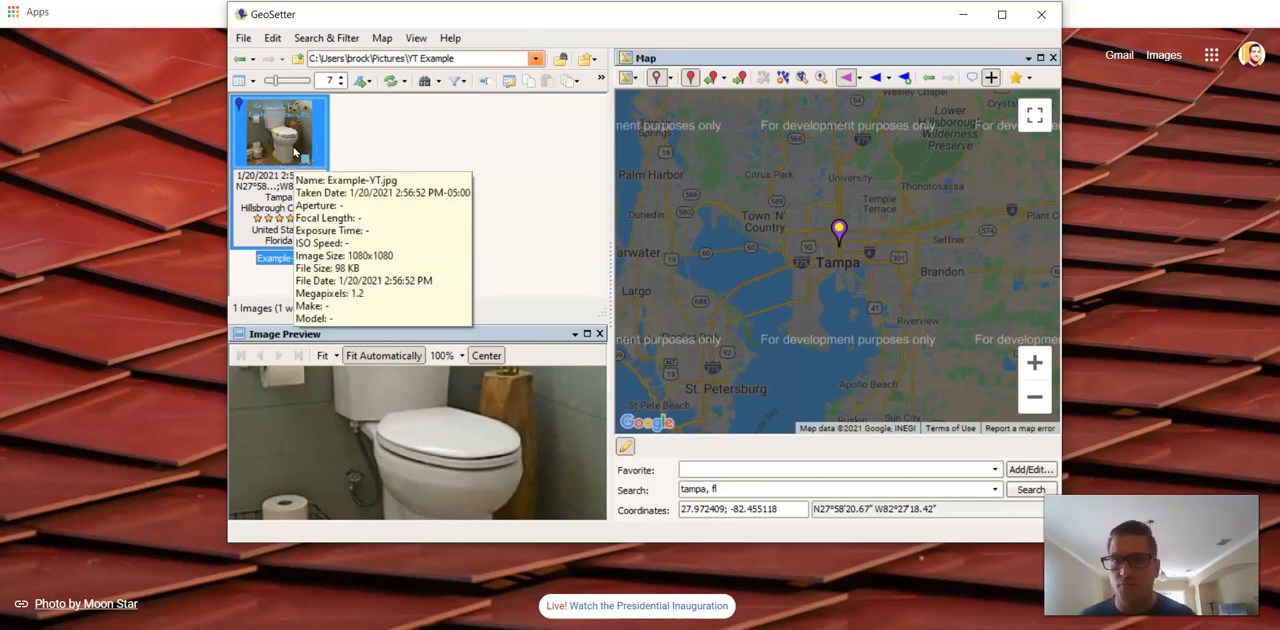